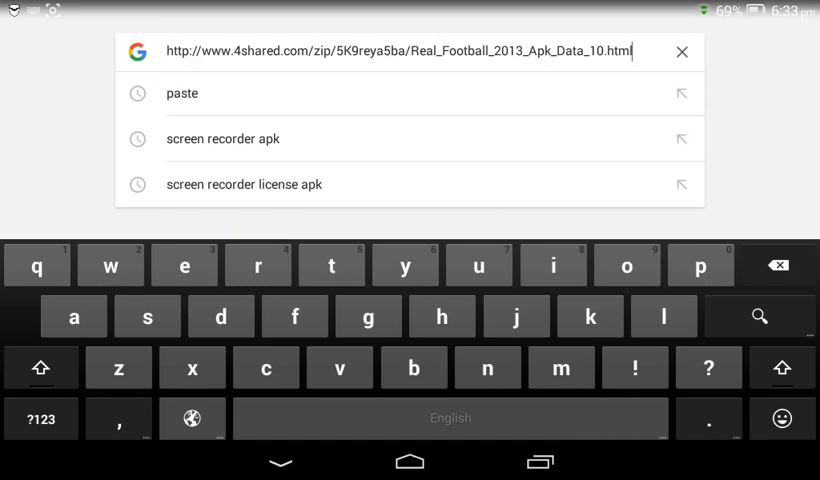
Load the 4shared page for the modded Real Football 2013 zip and start its download.
{"action": "key", "text": "enter"}
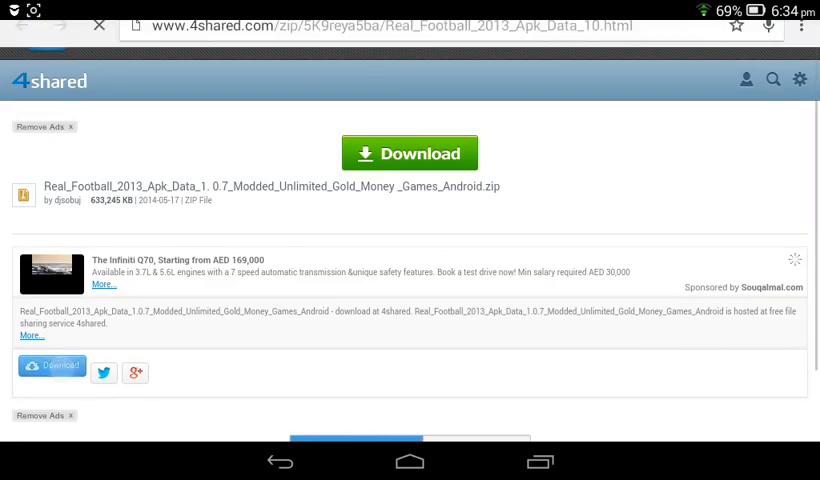
{"action": "left_click", "coordinate": [408, 152]}
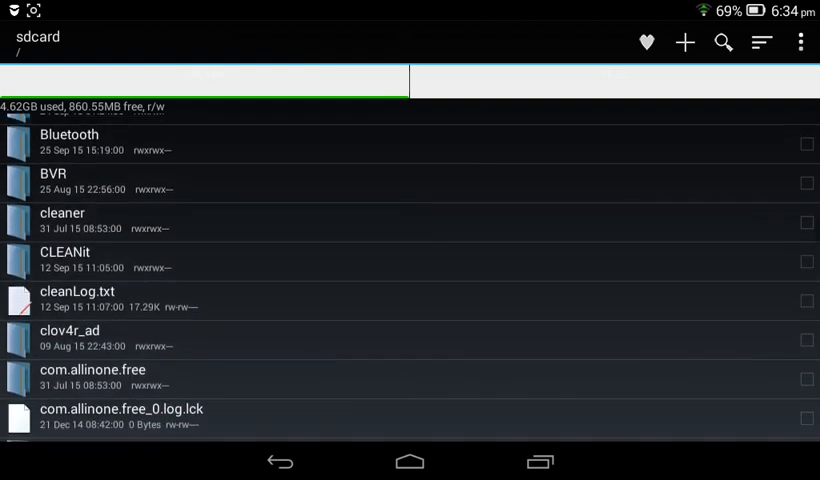
Extract all contents of the Real_Football_2013 zip from sdcard/Download.
{"action": "scroll", "scroll_direction": "down", "scroll_amount": 3}
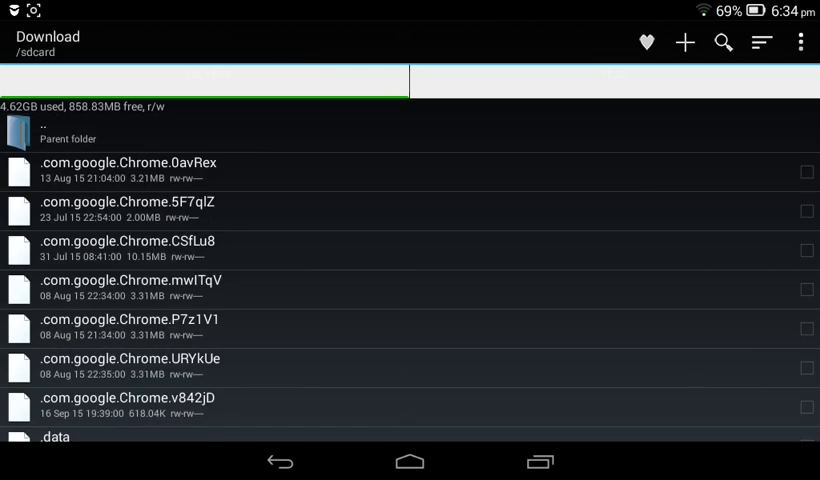
{"action": "scroll", "scroll_direction": "down", "scroll_amount": 3}
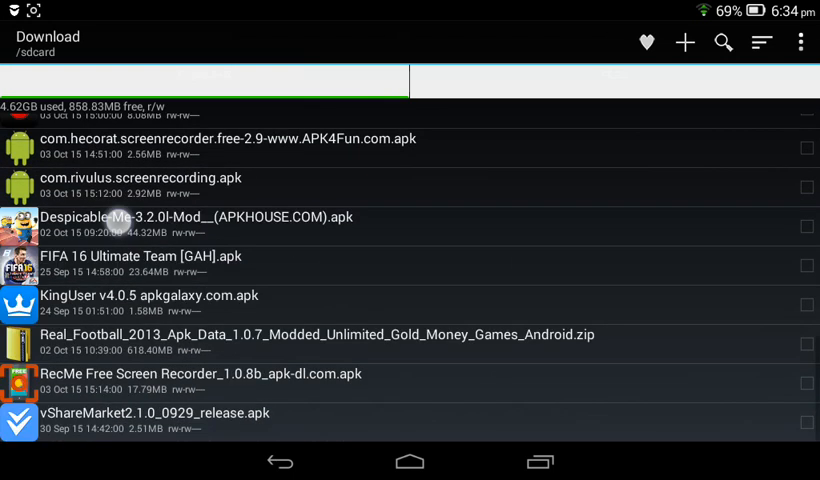
{"action": "mouse_move", "coordinate": [450, 318]}
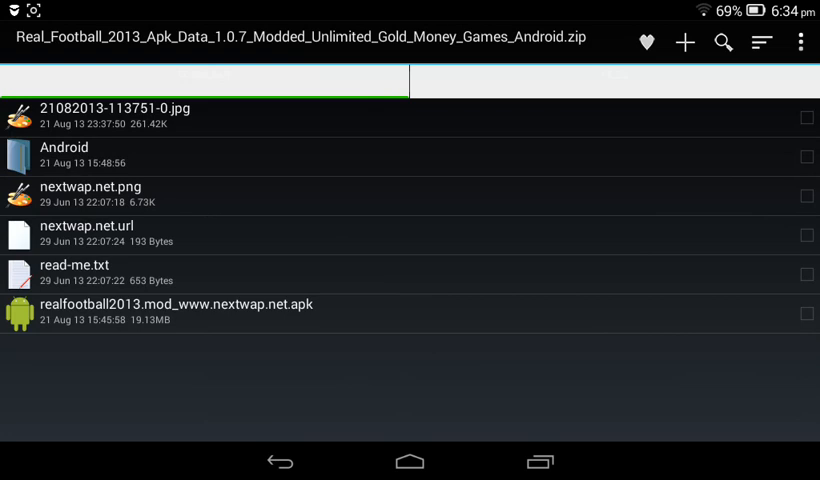
{"action": "left_click", "coordinate": [268, 354]}
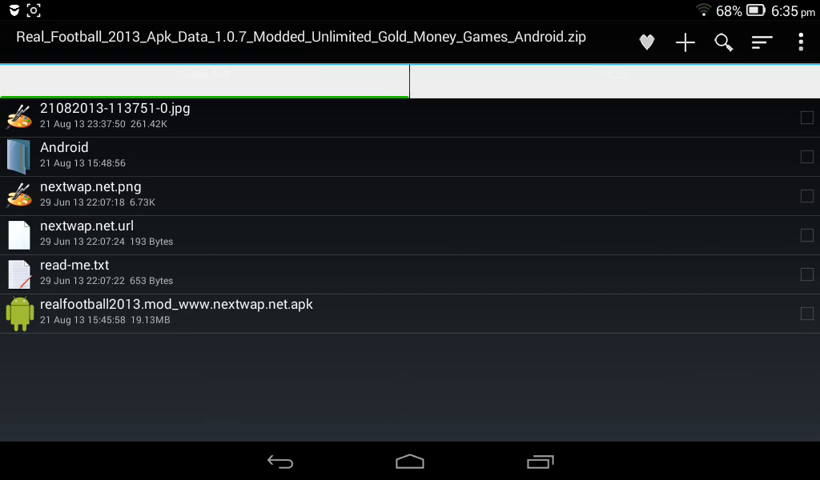
{"action": "left_click", "coordinate": [244, 304]}
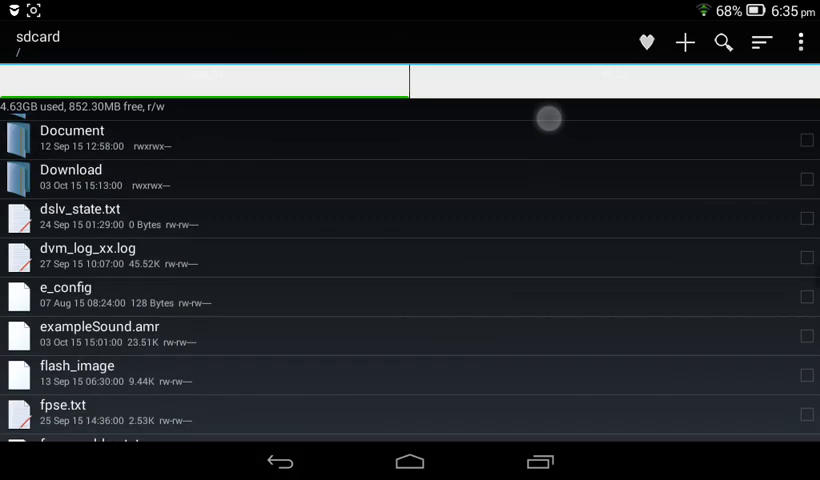
Install realfootball2013.mod_www.nextwap.net.apk from sdcard/SpeedSoftware/Extracted.
{"action": "scroll", "scroll_direction": "down", "scroll_amount": 3}
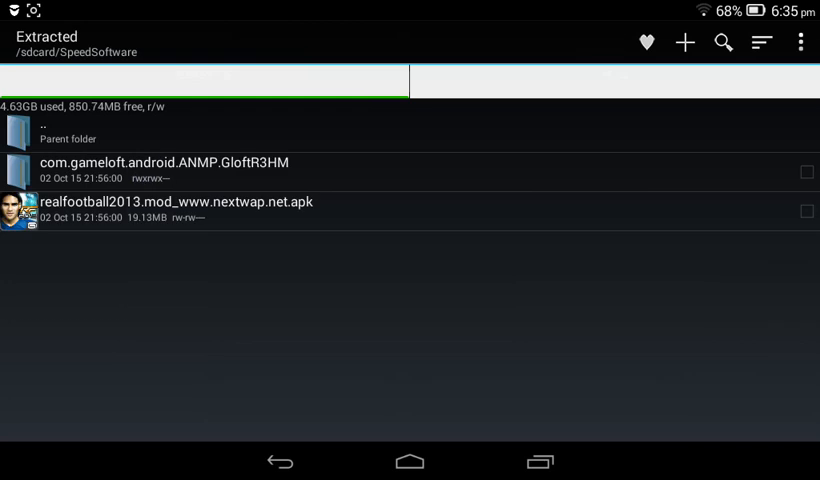
{"action": "left_click", "coordinate": [412, 212]}
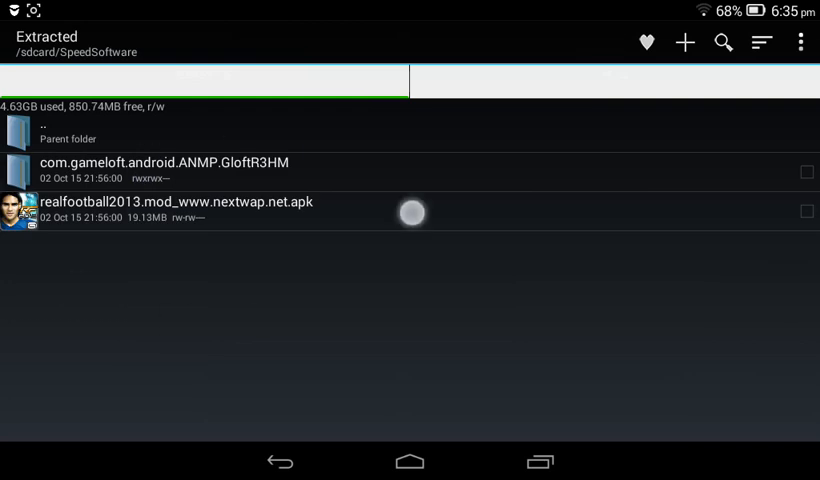
{"action": "left_click", "coordinate": [176, 204]}
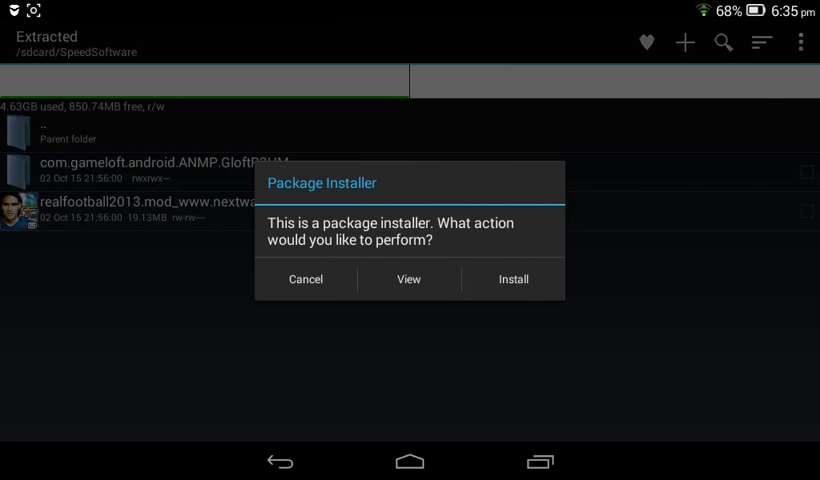
{"action": "left_click", "coordinate": [512, 280]}
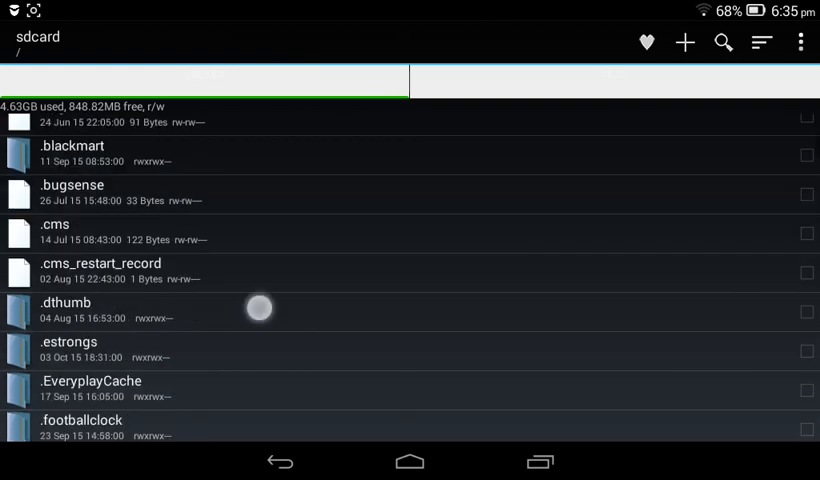
Browse into the Android folder at the sdcard root.
{"action": "scroll", "scroll_direction": "down", "scroll_amount": 3}
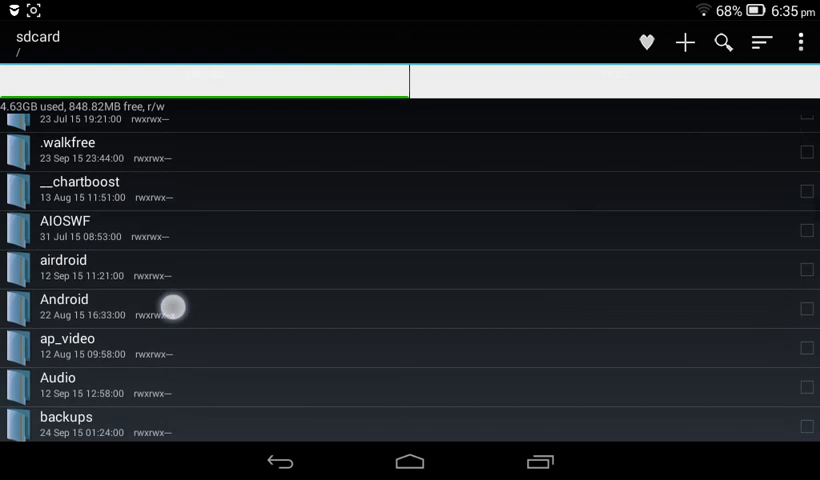
{"action": "left_click", "coordinate": [64, 300]}
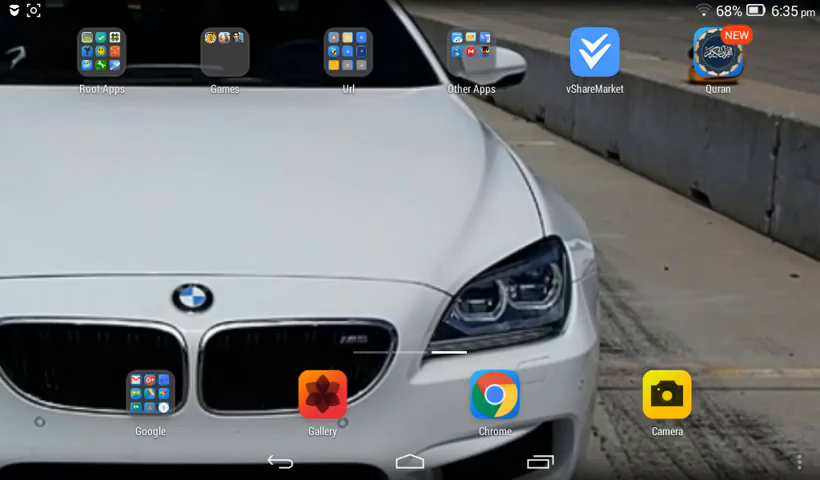
Start RF 13 from the home screen's Games folder.
{"action": "left_click", "coordinate": [224, 50]}
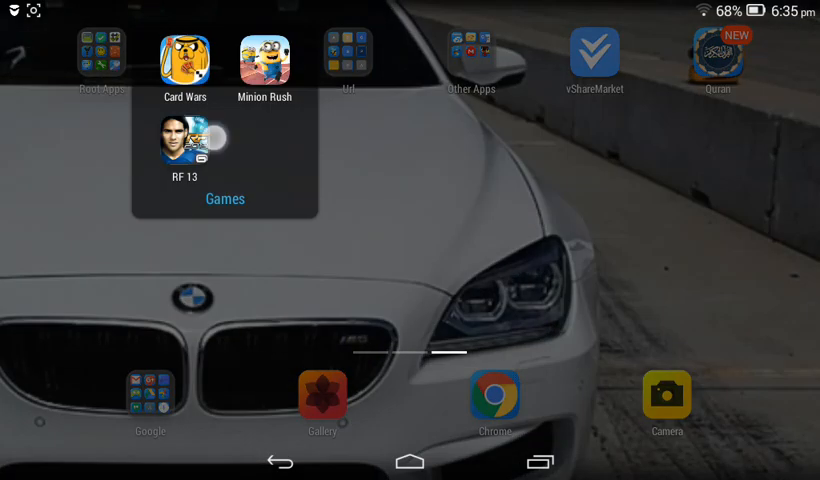
{"action": "left_click", "coordinate": [184, 140]}
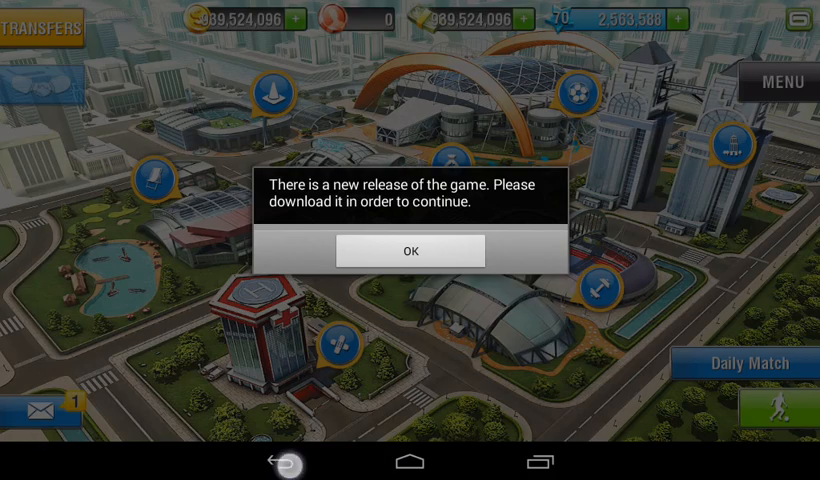
Dismiss the new-release notice and cycle the Settings language option to 中文.
{"action": "left_click", "coordinate": [408, 252]}
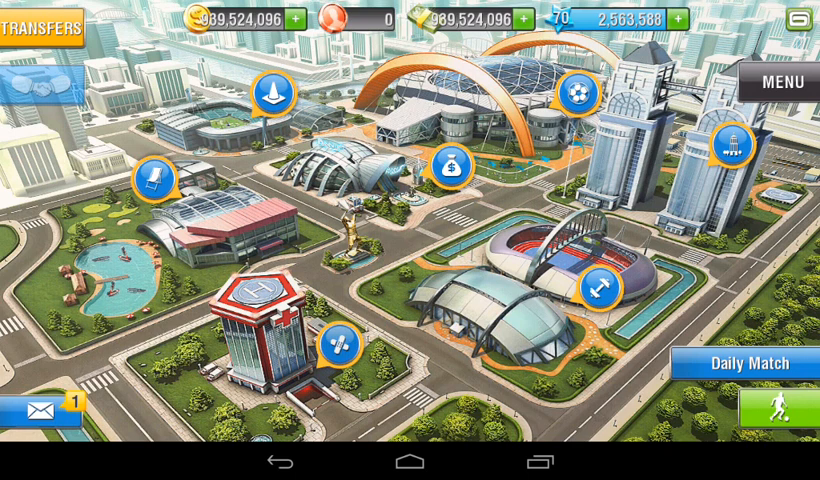
{"action": "left_click", "coordinate": [784, 84]}
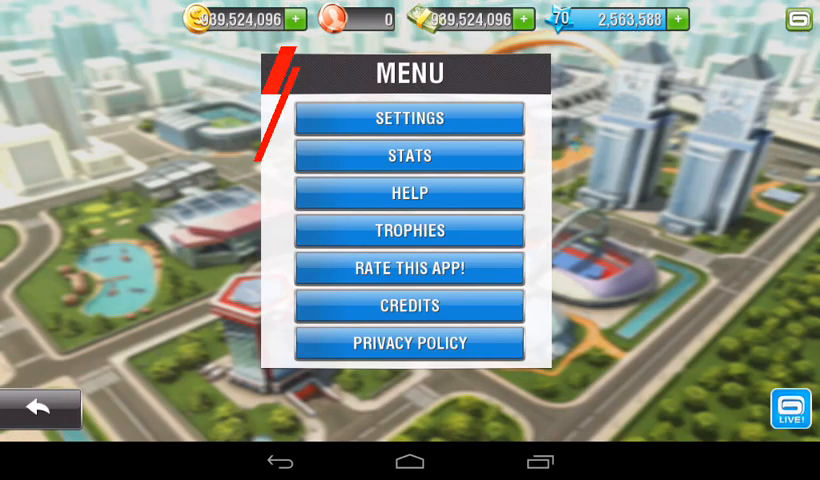
{"action": "left_click", "coordinate": [408, 118]}
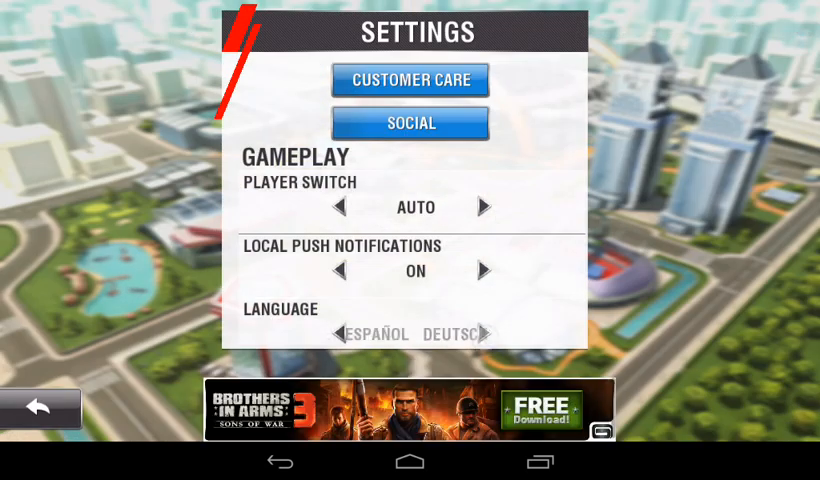
{"action": "left_click", "coordinate": [484, 334]}
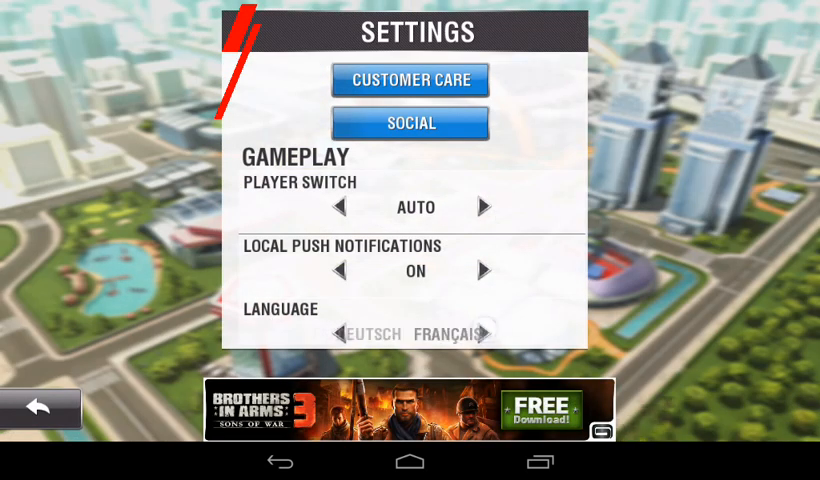
{"action": "left_click", "coordinate": [488, 332]}
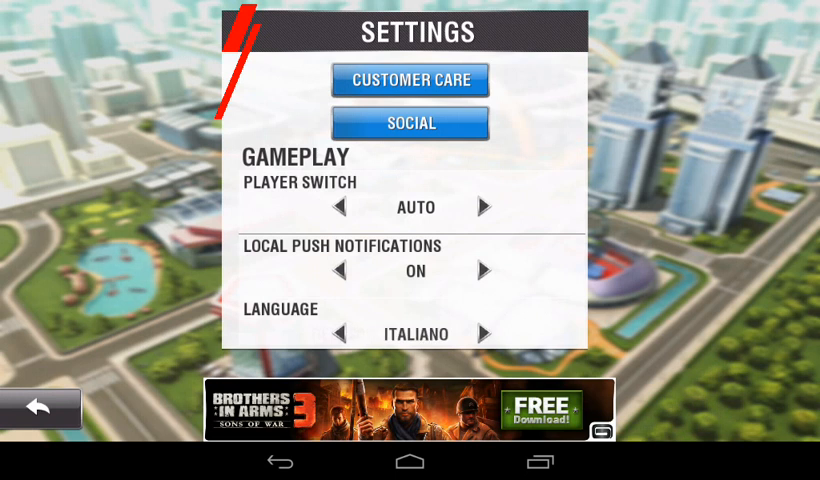
{"action": "left_click", "coordinate": [488, 334]}
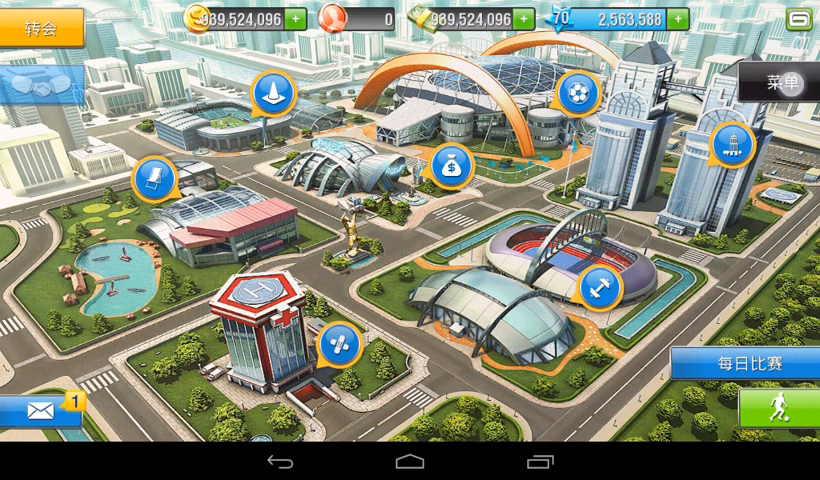
Reopen the main menu and settings to confirm they now display in Chinese.
{"action": "left_click", "coordinate": [776, 84]}
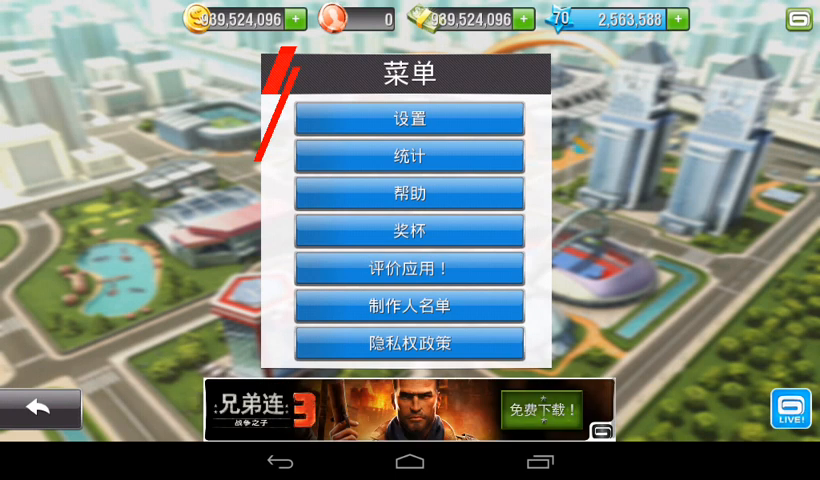
{"action": "left_click", "coordinate": [408, 118]}
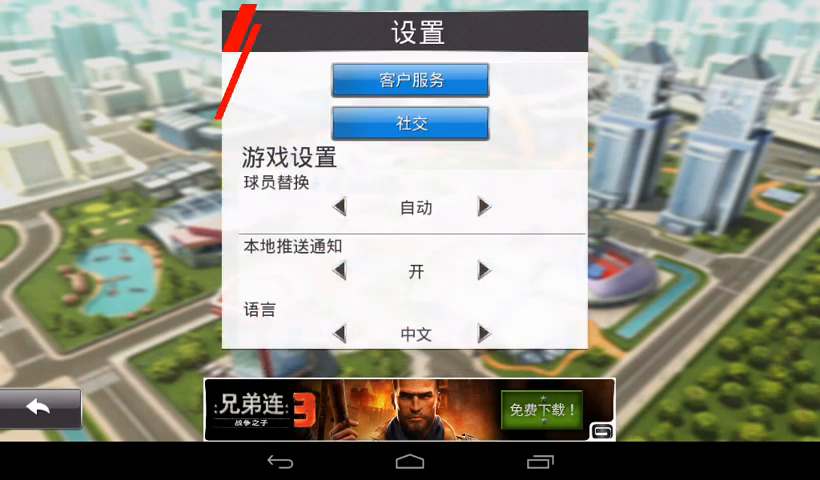